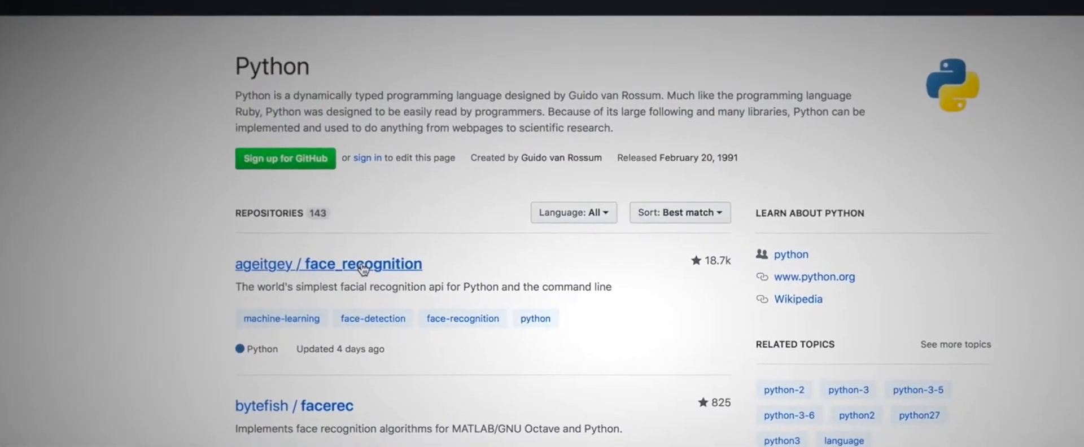
# - Open the ageitgey/face_recognition repository from the Python topic listing to view its README
pyautogui.click(362, 265)
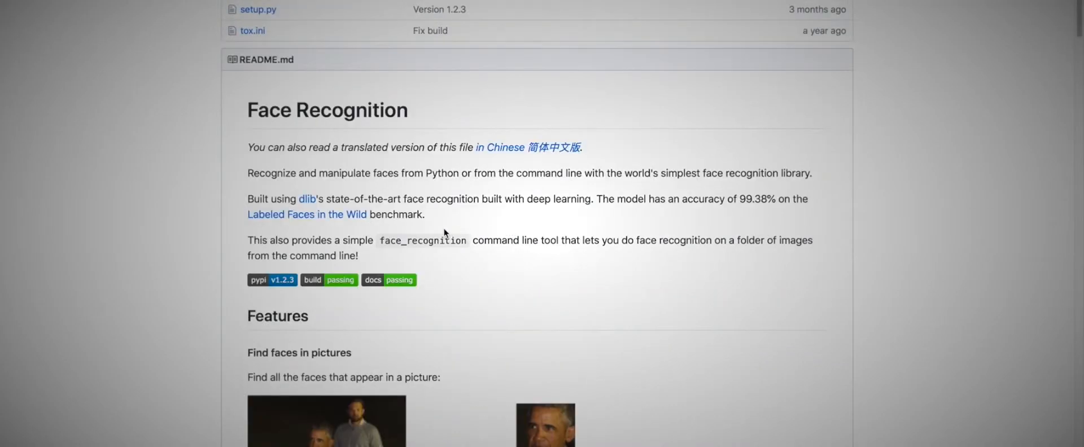